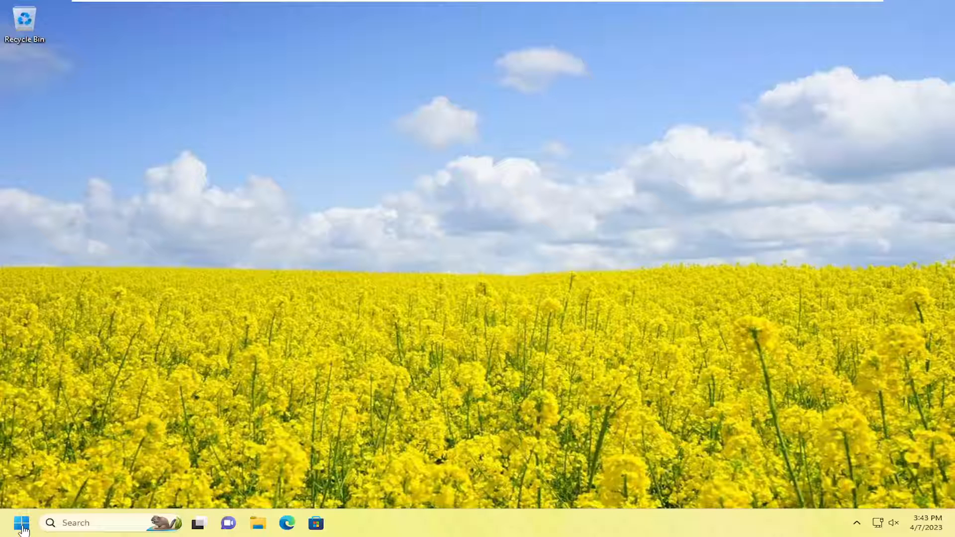
- Search 'settings' from the Start menu to launch the Settings app
{"action": "left_click", "coordinate": [21, 522]}
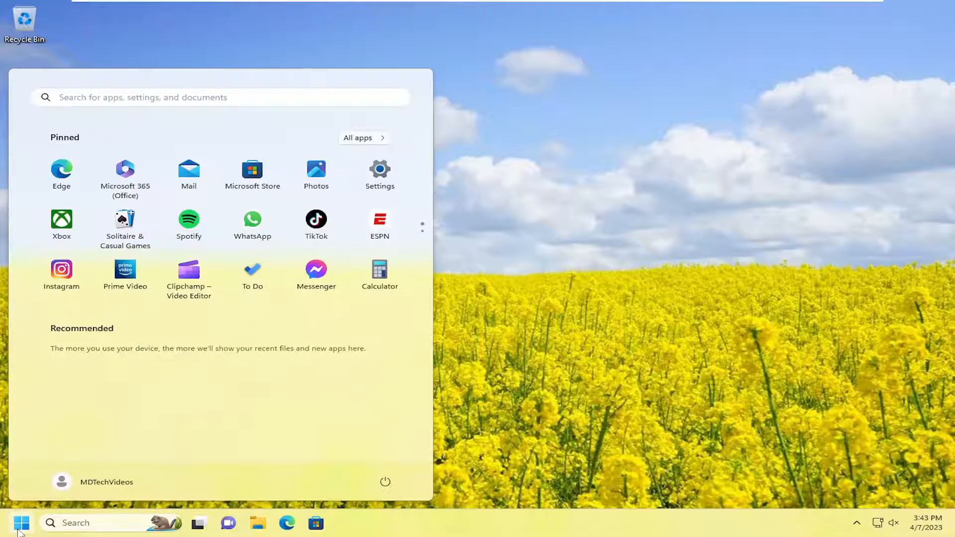
{"action": "type", "text": "settings"}
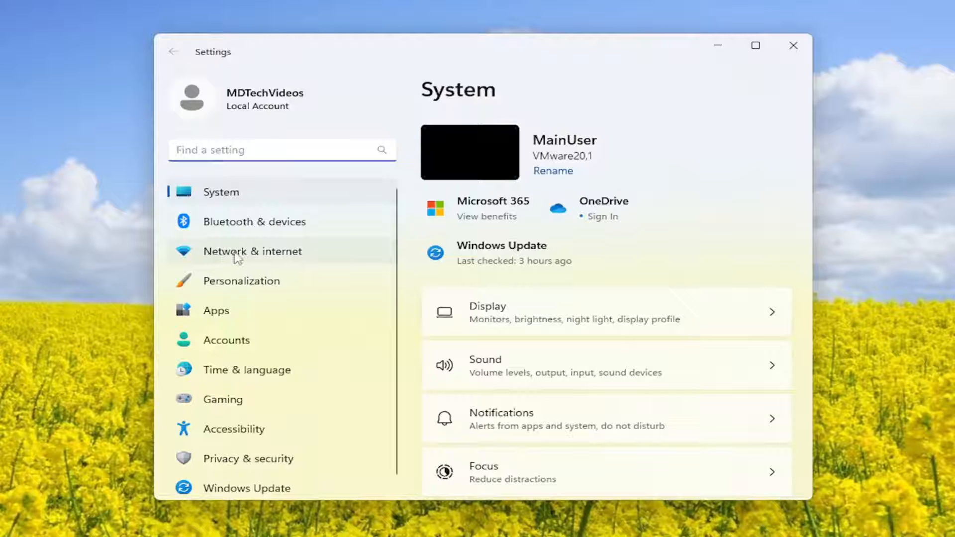
- Go to Network & internet and scroll down to reveal the Proxy entry
{"action": "left_click", "coordinate": [253, 251]}
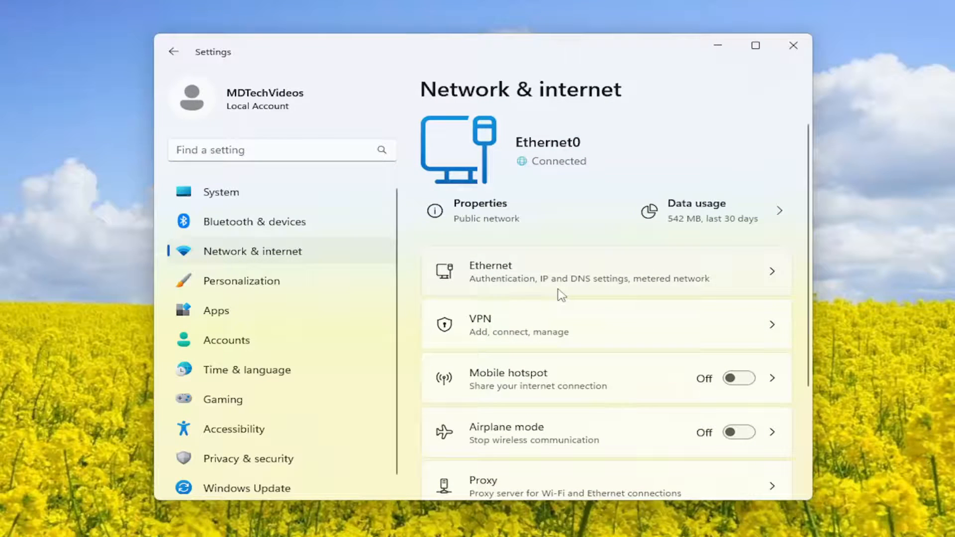
{"action": "scroll", "scroll_direction": "down", "scroll_amount": 3}
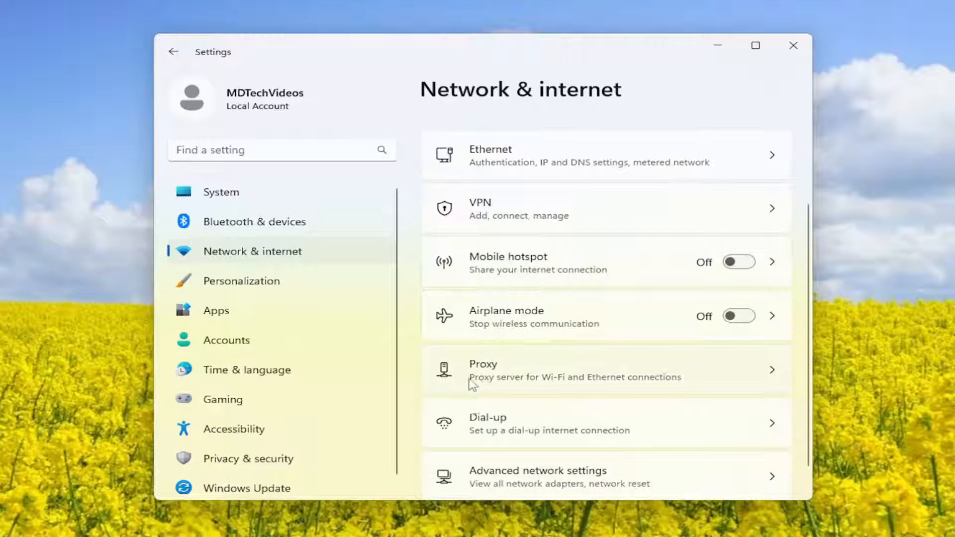
{"action": "mouse_move", "coordinate": [640, 385]}
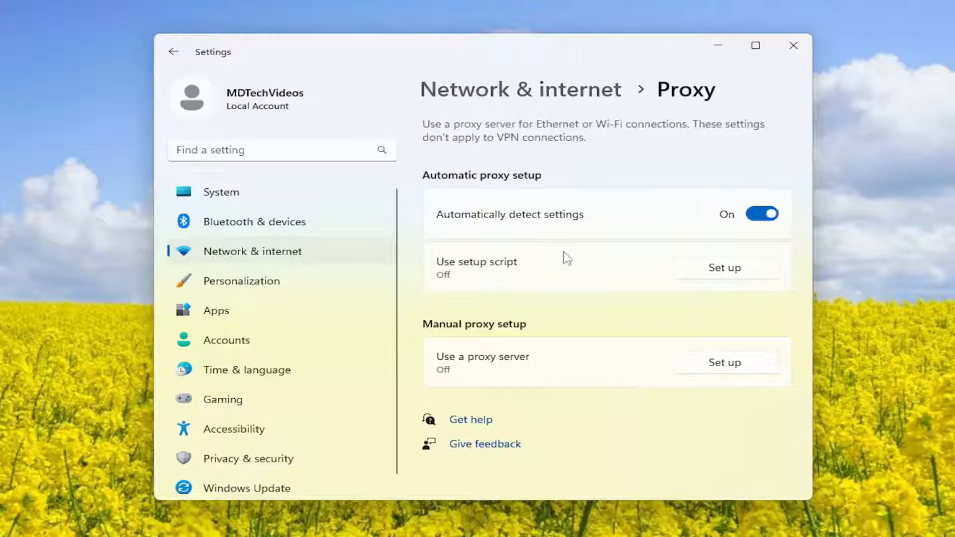
{"action": "mouse_move", "coordinate": [611, 227]}
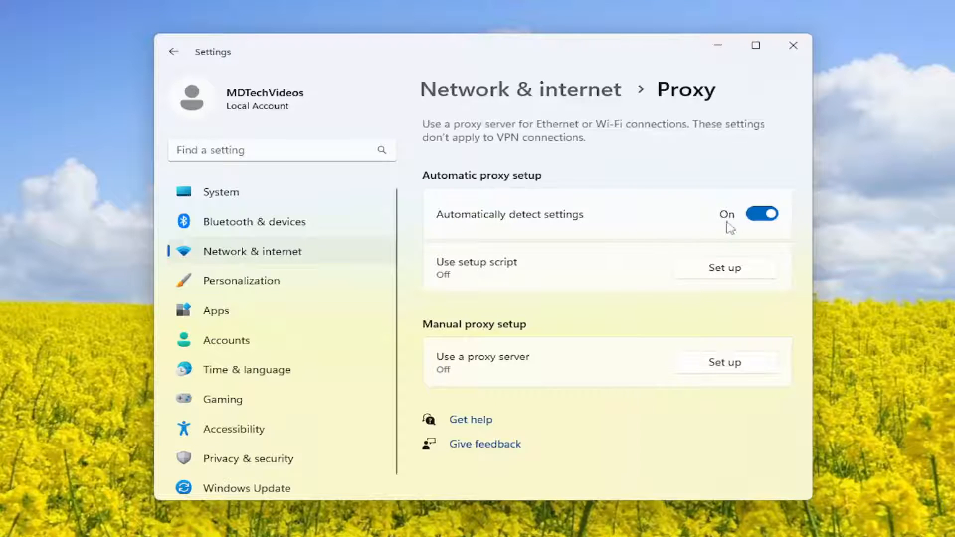
{"action": "mouse_move", "coordinate": [680, 222]}
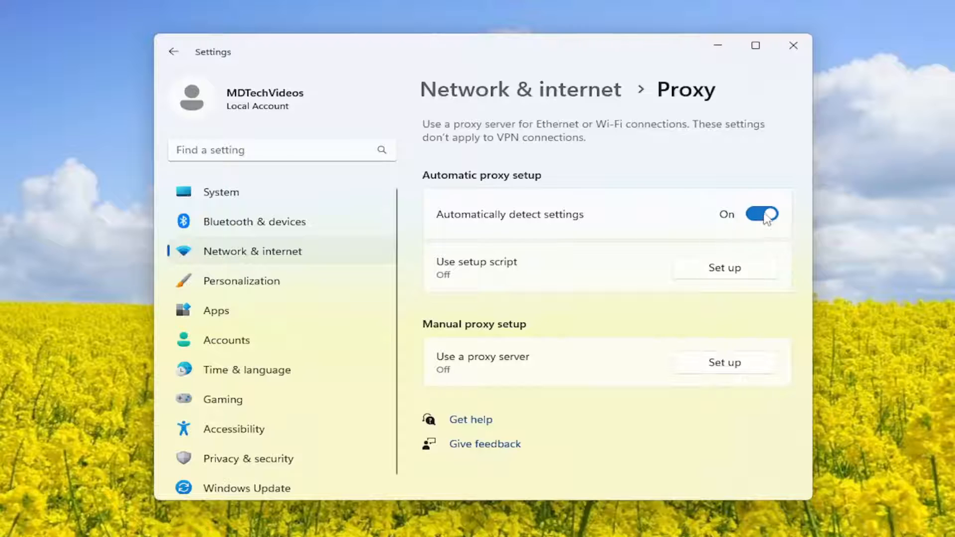
- Switch 'Automatically detect settings' off, then back on
{"action": "left_click", "coordinate": [760, 215]}
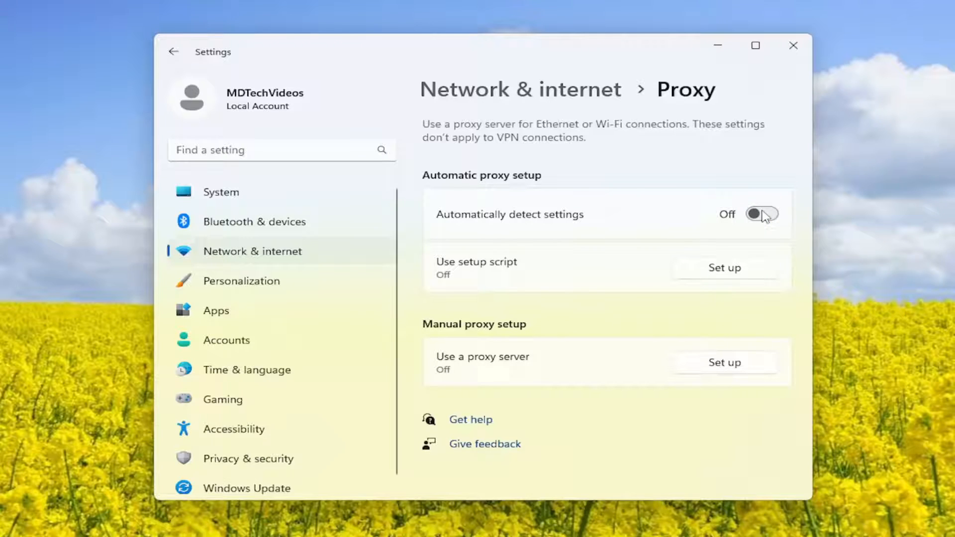
{"action": "left_click", "coordinate": [761, 214]}
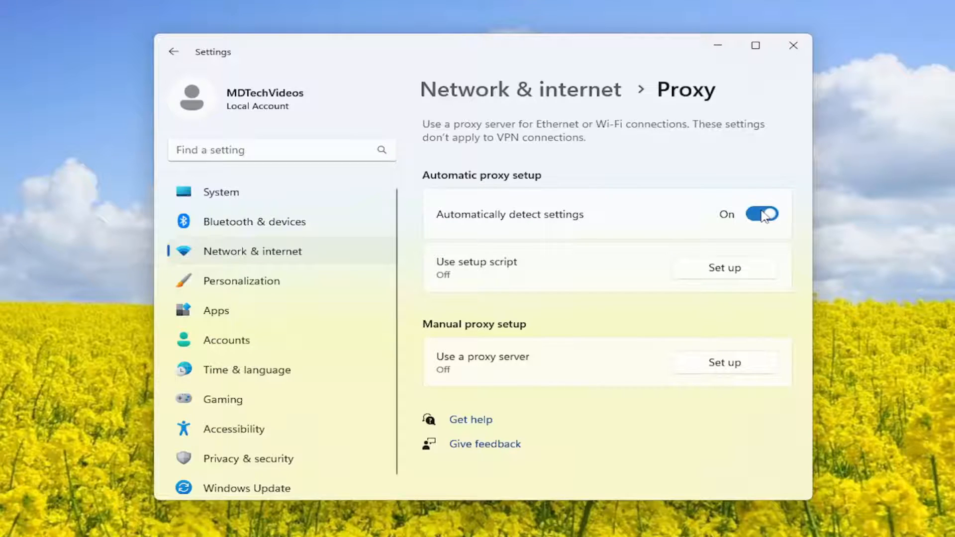